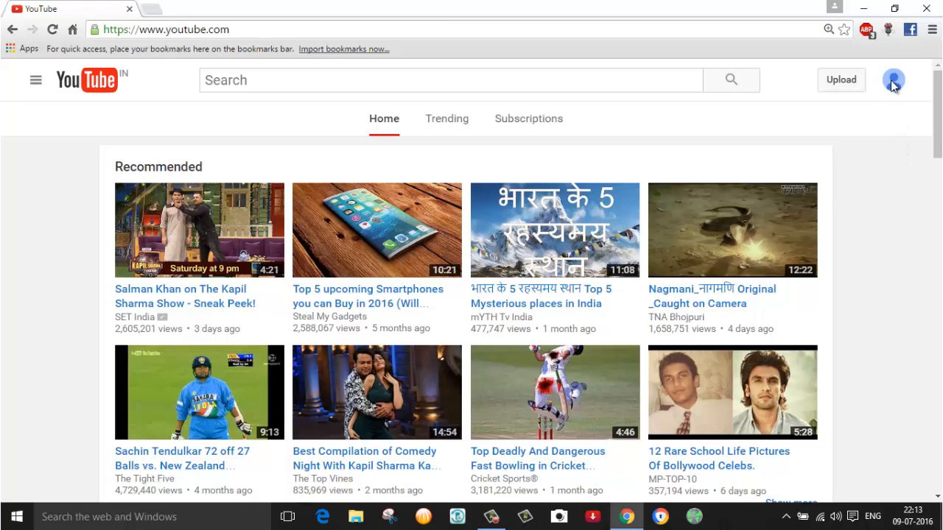
- Reach the YouTube account settings Overview from the profile avatar menu and zoom in
click(892, 79)
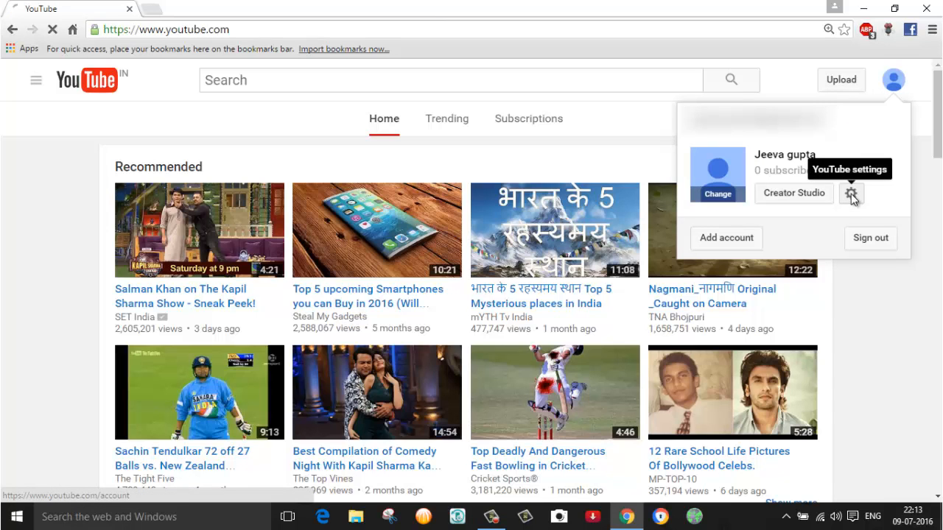
click(851, 193)
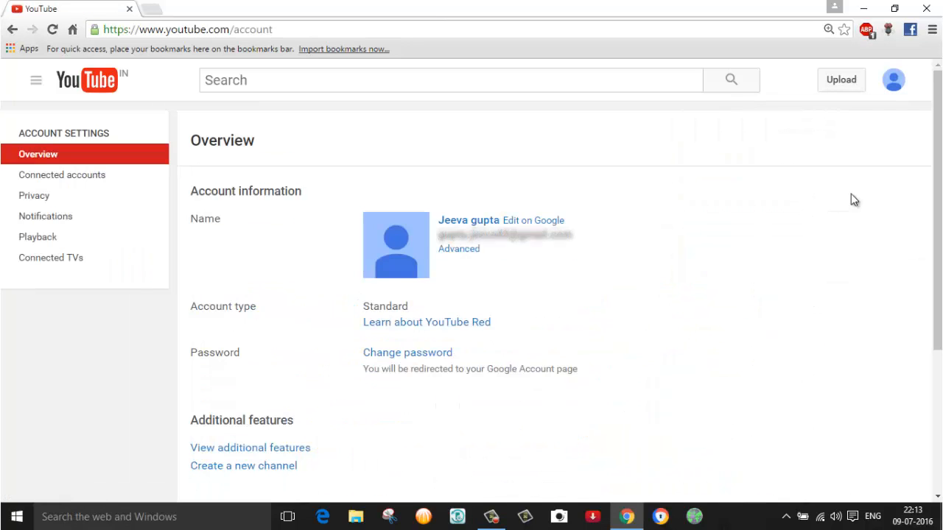
key(ctrl+plus)
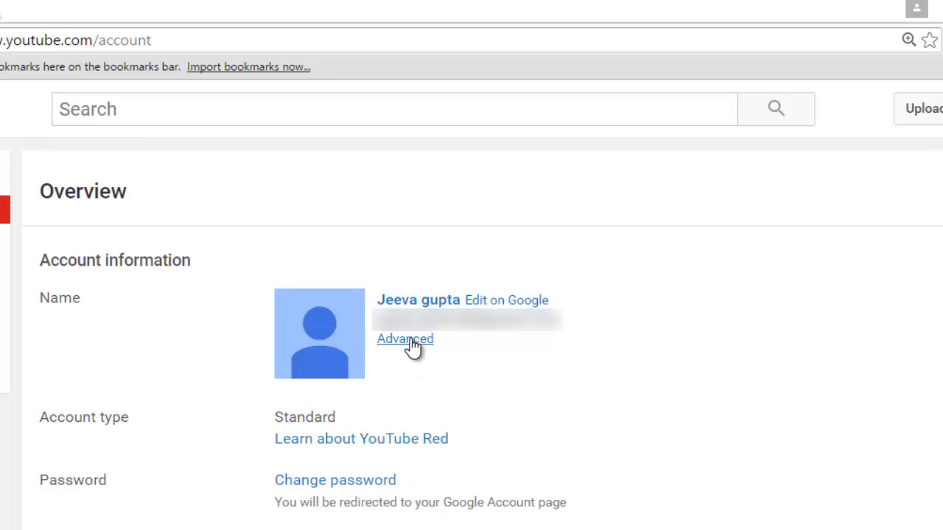
- Go into Advanced settings and choose Delete channel to reach Remove YouTube content
click(405, 339)
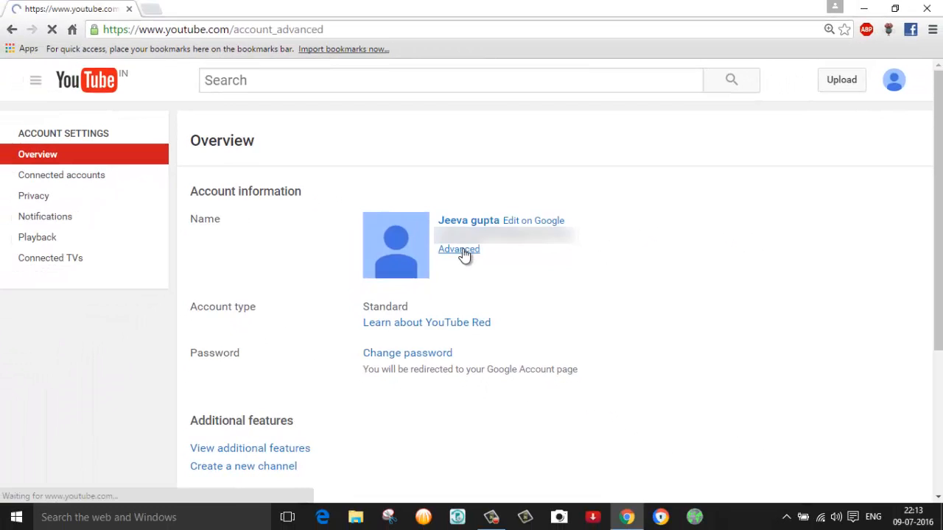
click(458, 249)
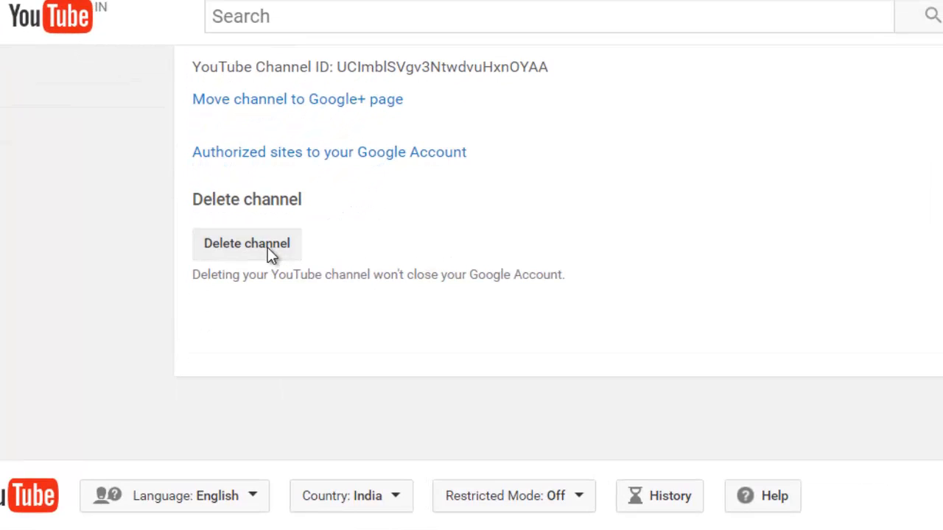
click(246, 243)
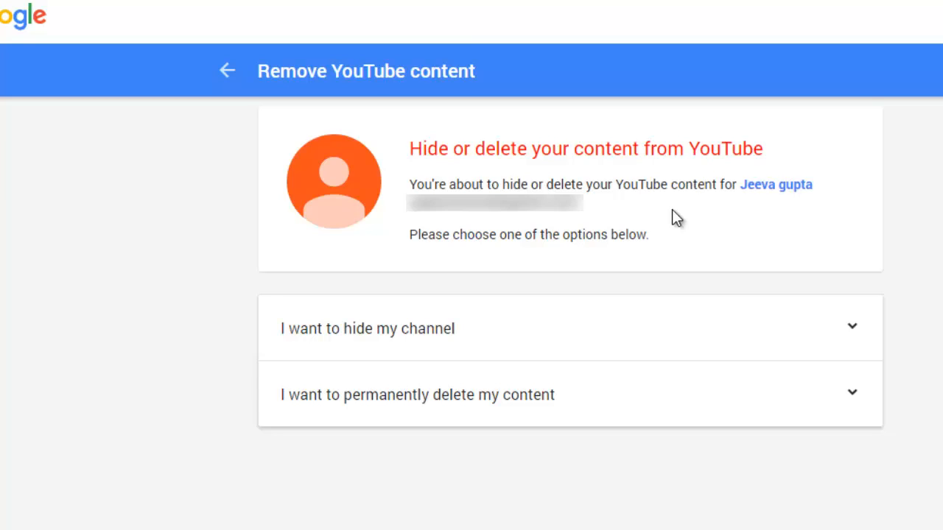
mouse_move(554, 421)
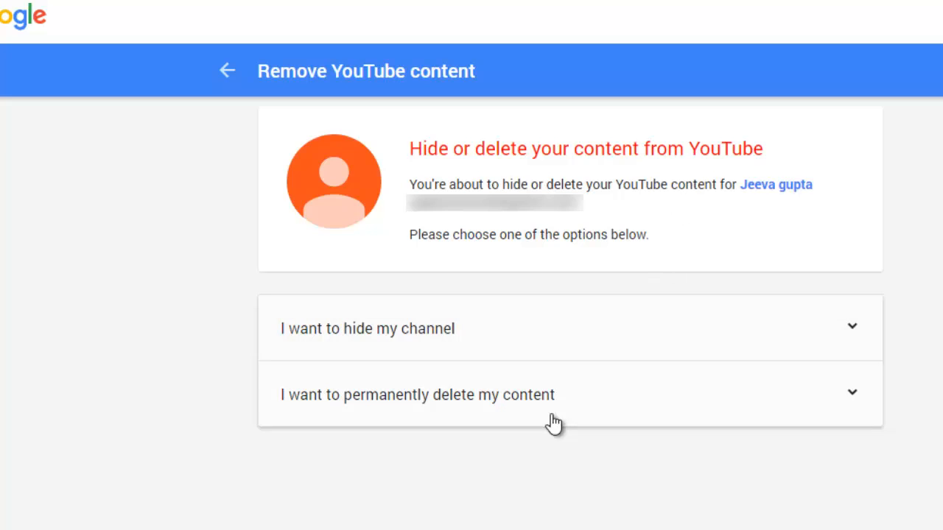
mouse_move(853, 395)
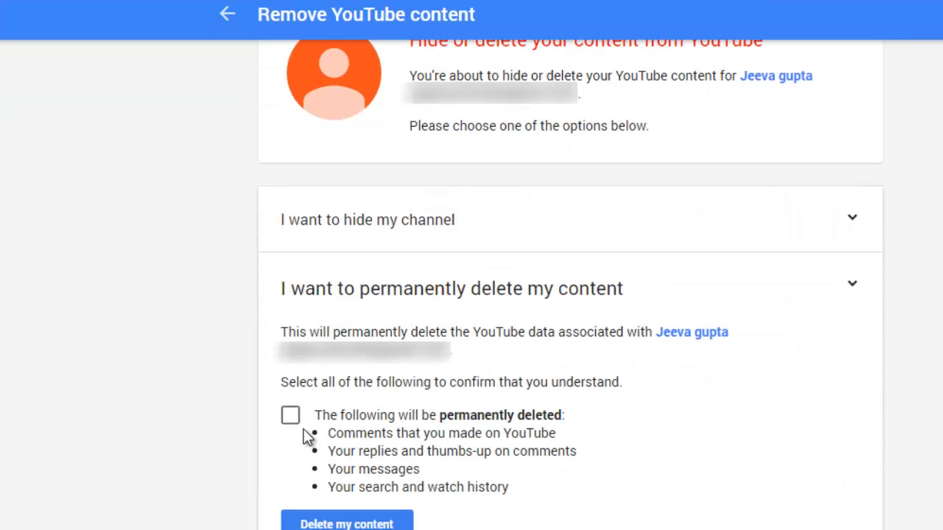
- Acknowledge permanent deletion of the content and request 'Delete my content'
click(289, 415)
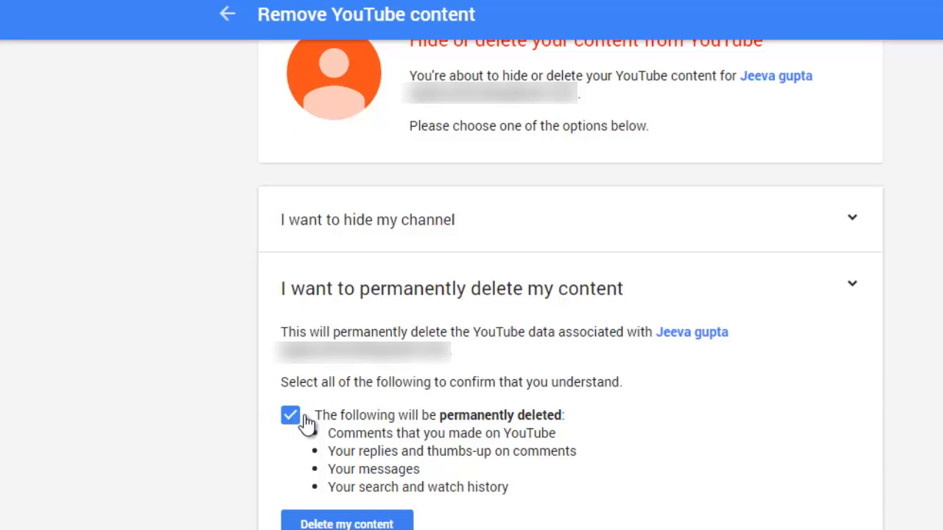
click(348, 524)
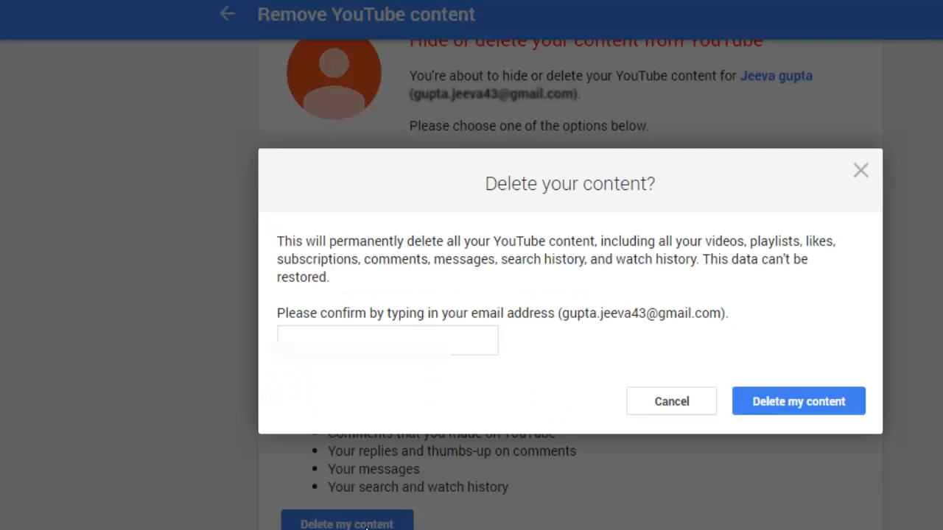
mouse_move(454, 371)
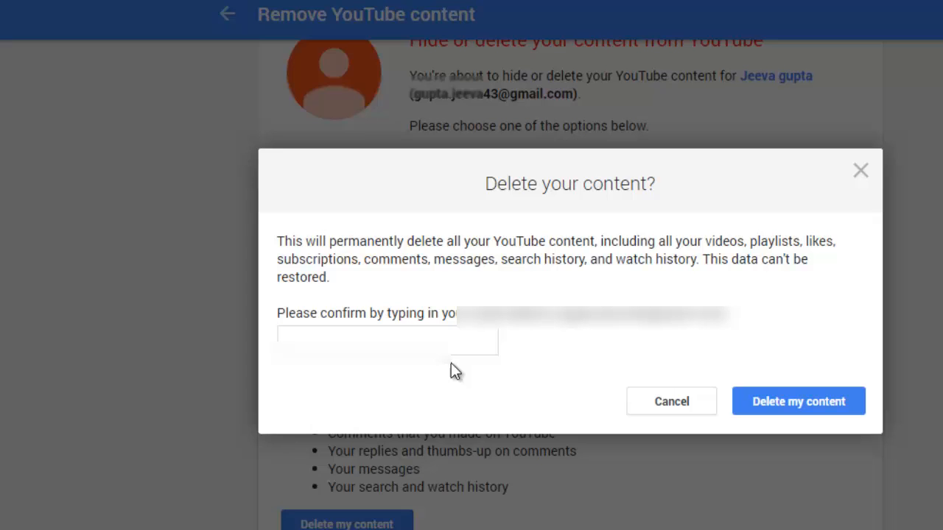
- Enter the email address and confirm permanently deleting the YouTube content
text(--)
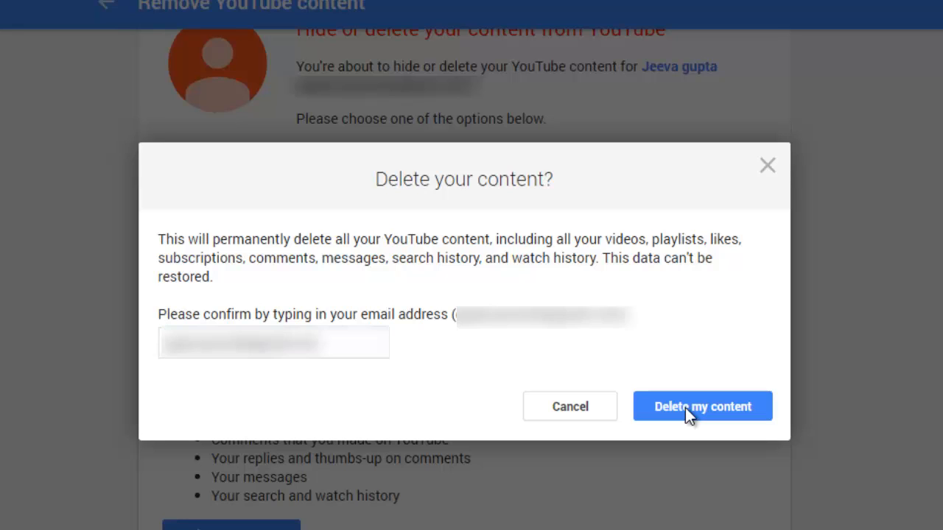
click(701, 406)
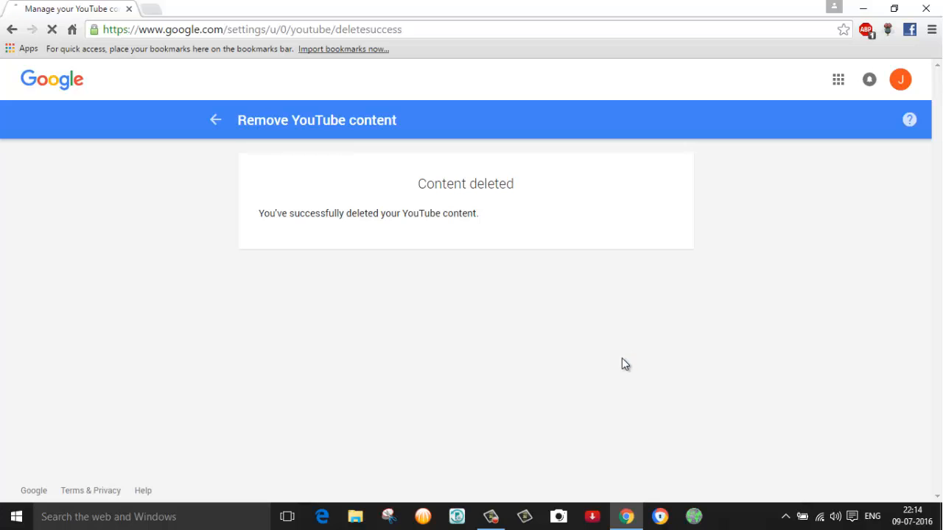
mouse_move(145, 109)
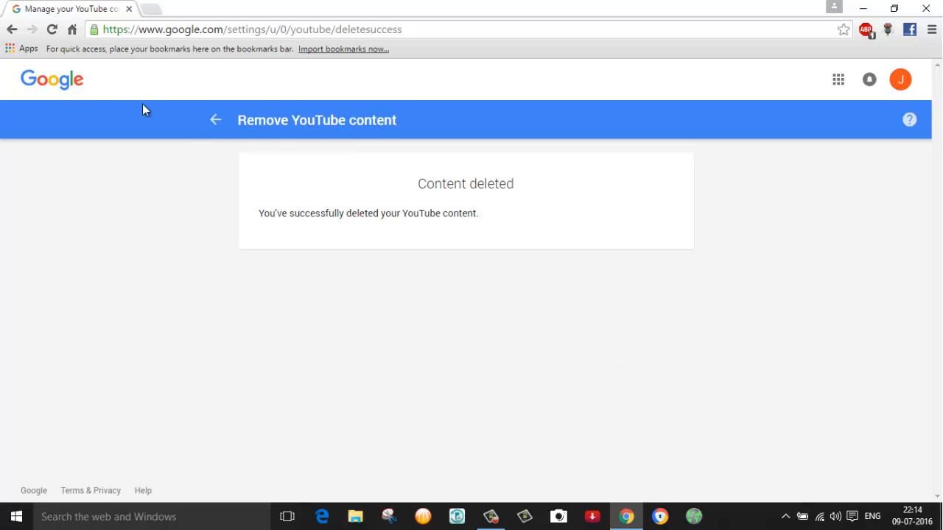
- Navigate to youtube.com from the Content deleted page
click(250, 30)
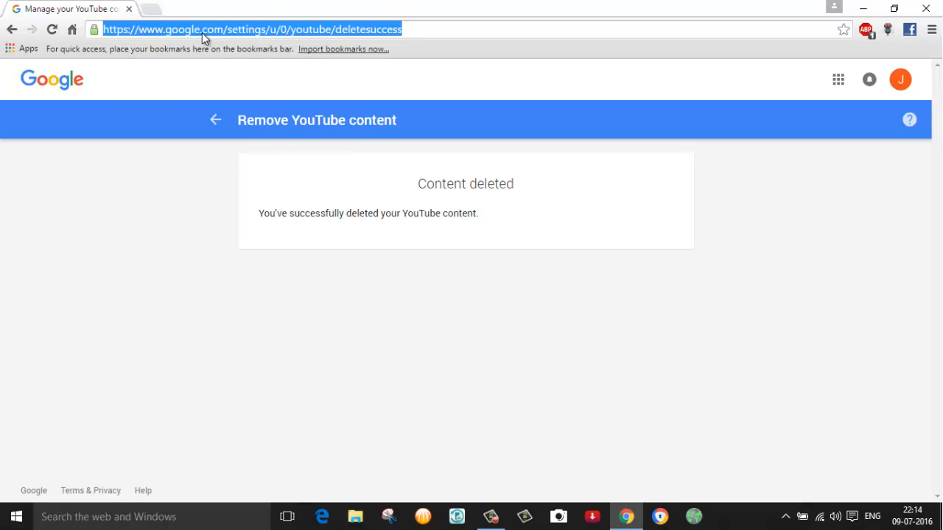
text(youtube.com)
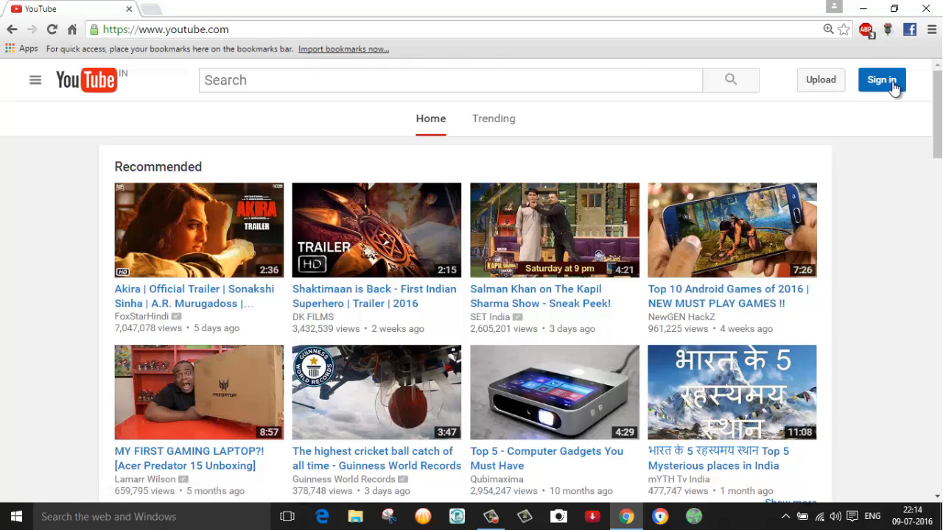
- Try Sign in twice and get the 'cannot sign in while data is being deleted' error
click(881, 80)
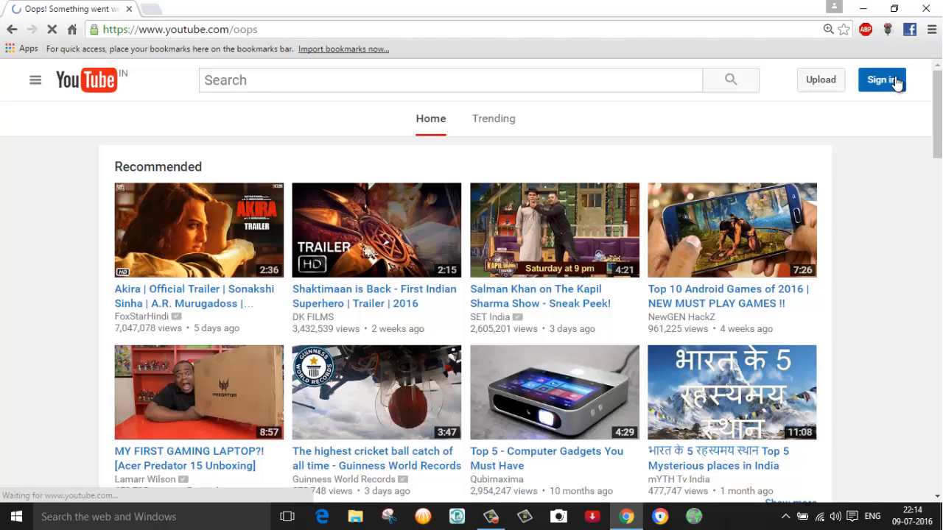
click(880, 80)
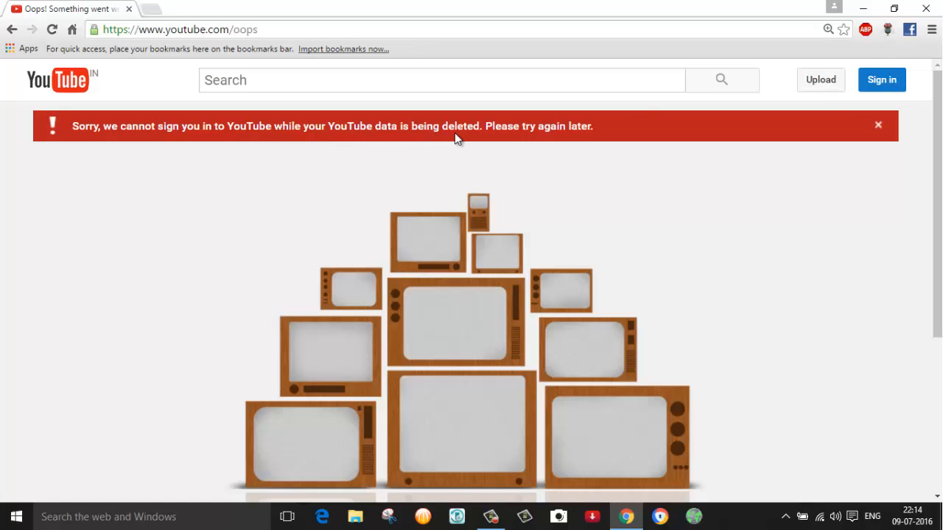
mouse_move(621, 131)
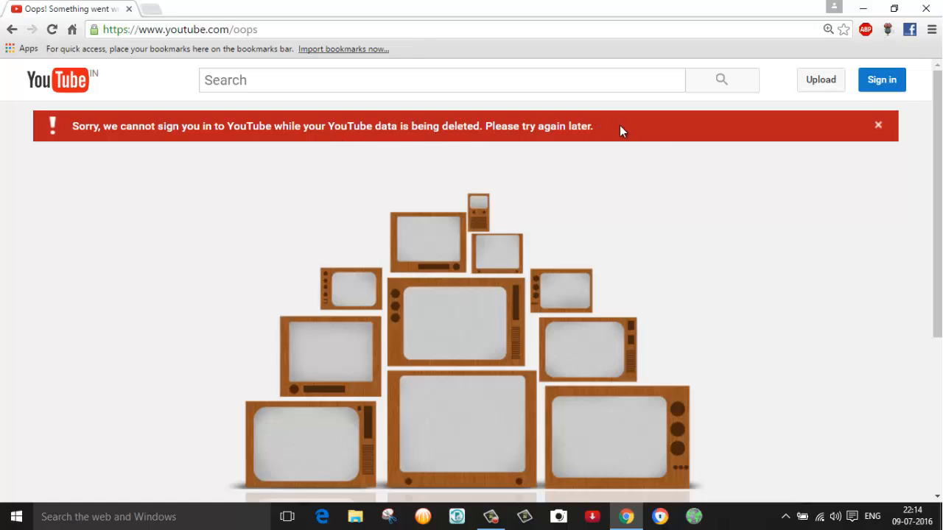
mouse_move(666, 162)
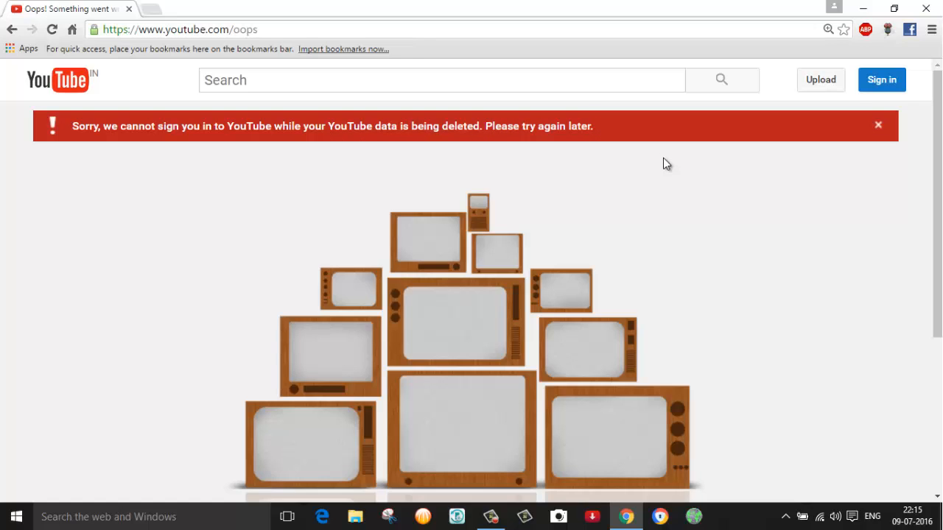